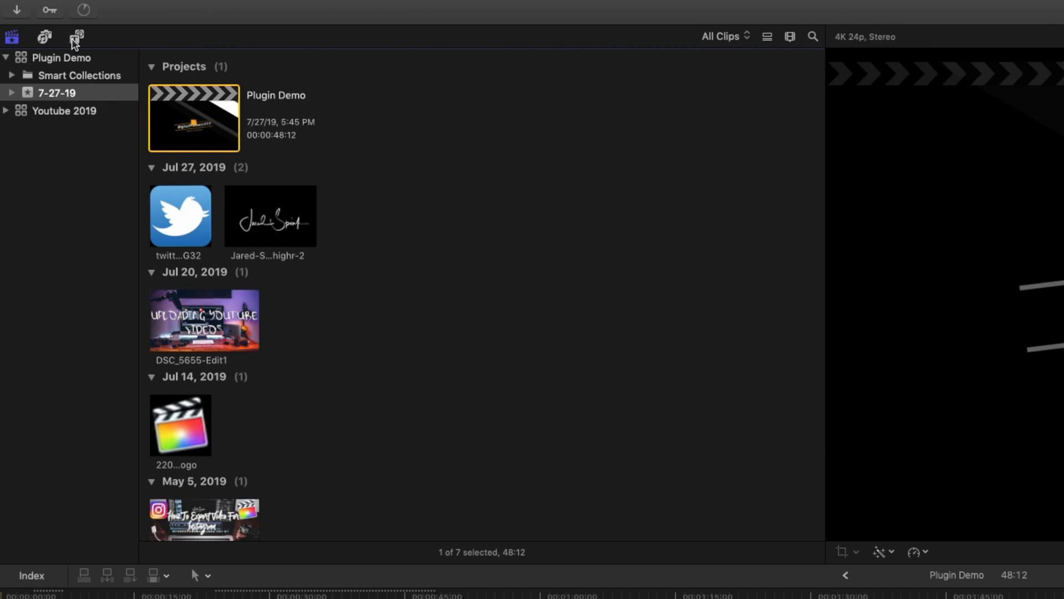
- Browse the TYP title packs: End Screens, Logo Reveals, Lower Thirds, Side Info, ending on TYP_Titles
{"action": "left_click", "coordinate": [77, 37]}
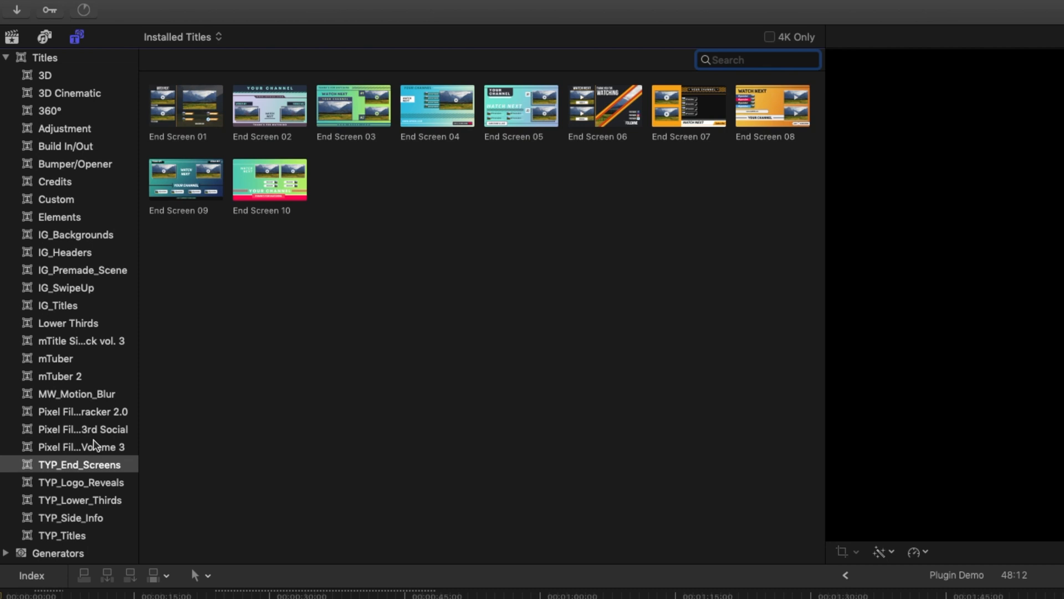
{"action": "left_click", "coordinate": [80, 463]}
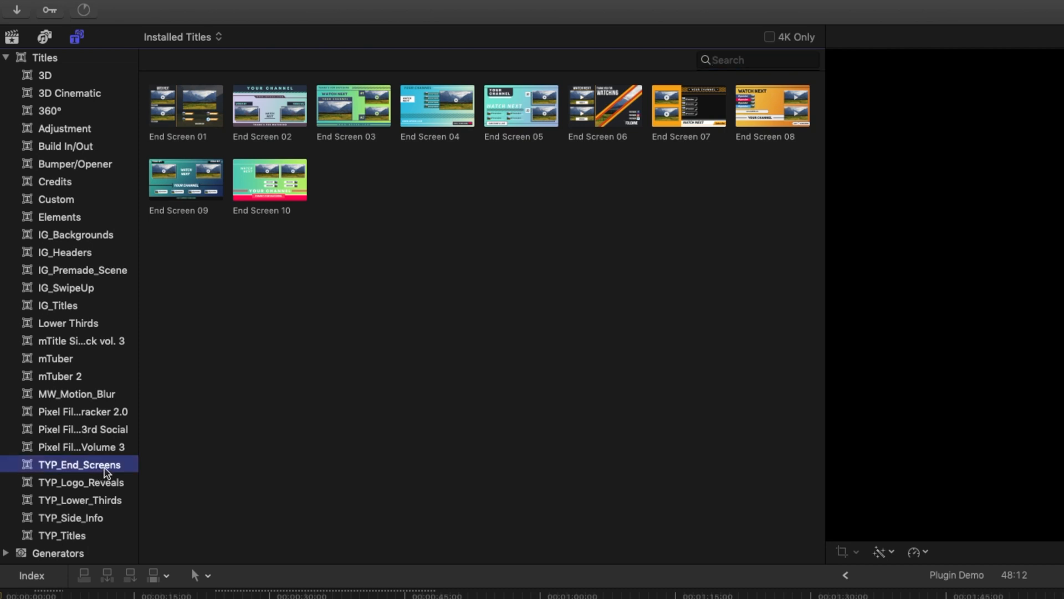
{"action": "left_click", "coordinate": [81, 482]}
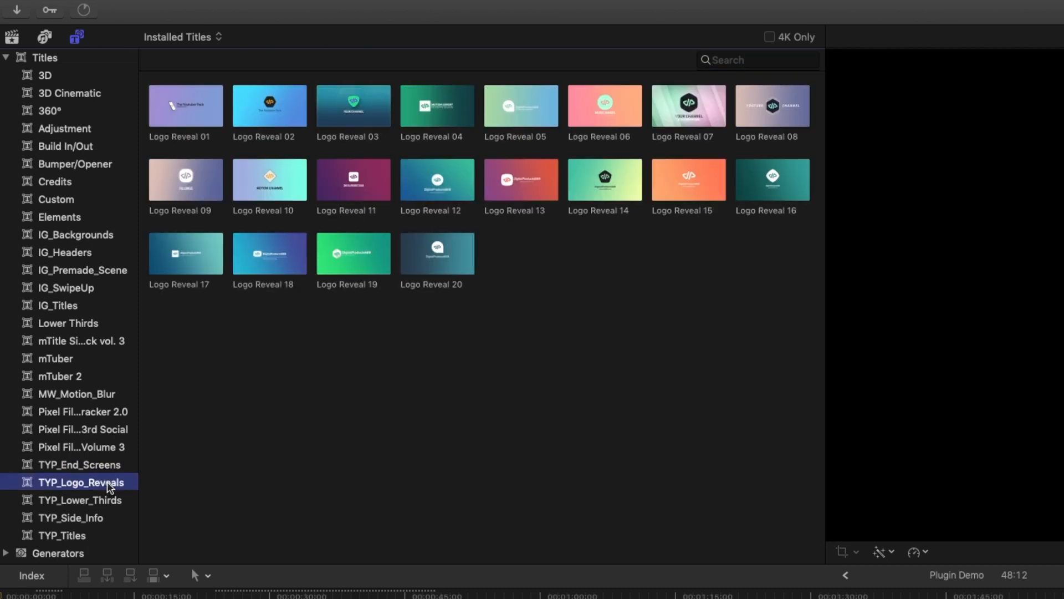
{"action": "left_click", "coordinate": [79, 500]}
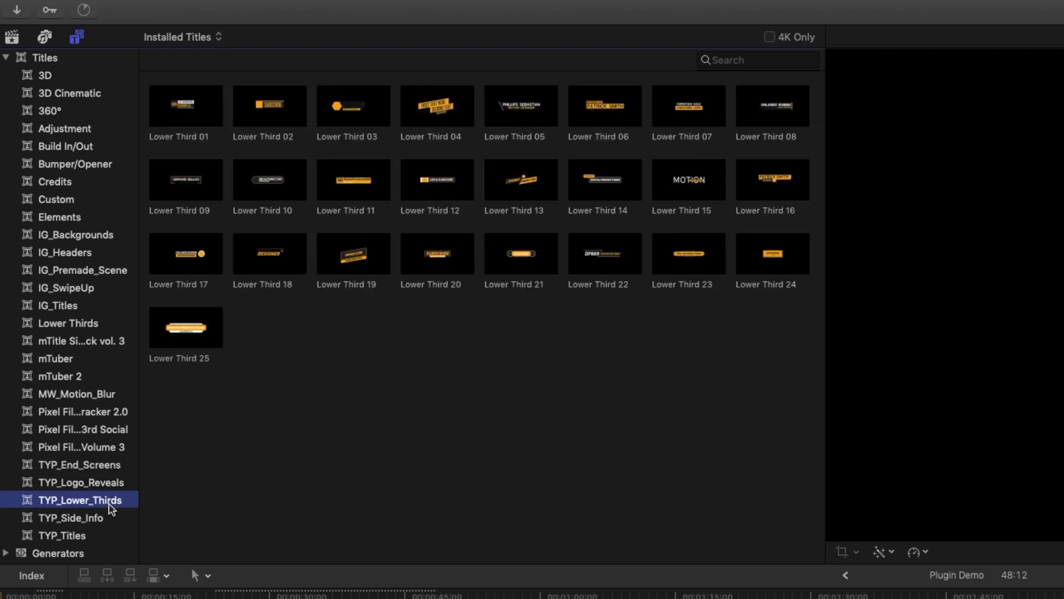
{"action": "left_click", "coordinate": [71, 518]}
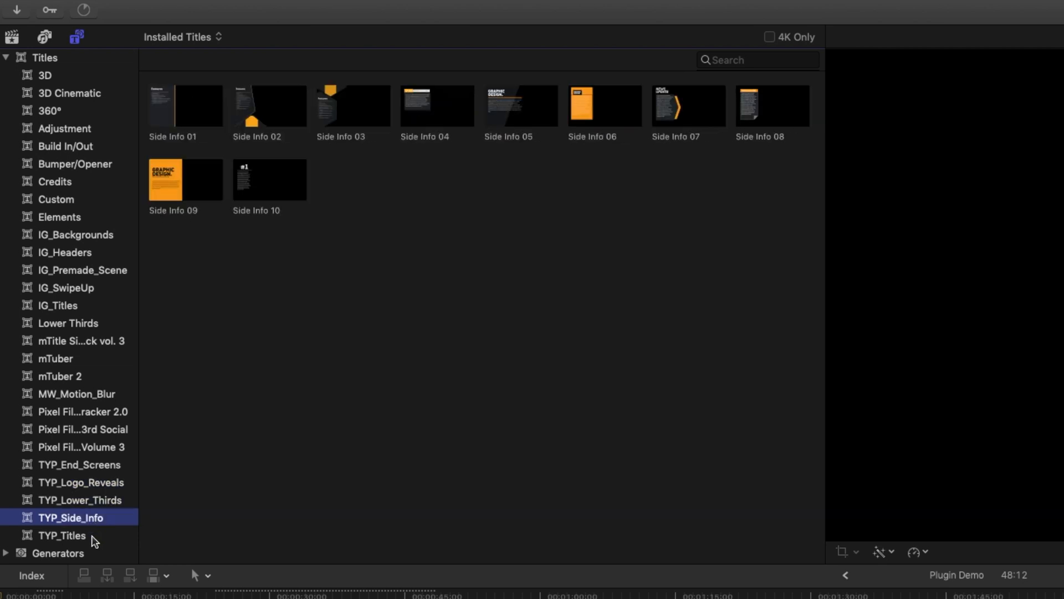
{"action": "left_click", "coordinate": [62, 534]}
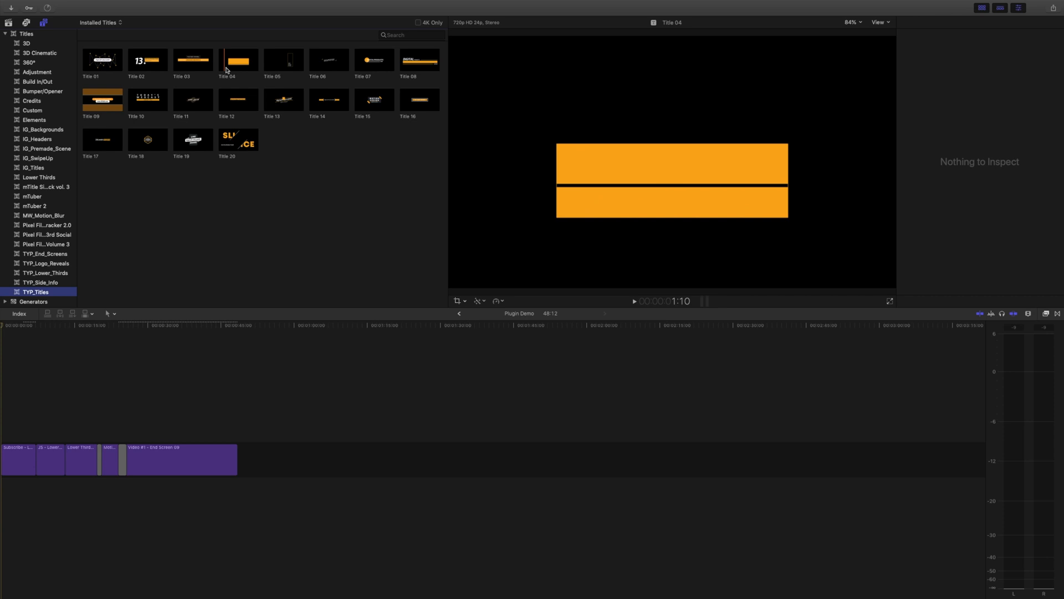
- Append Lower Third 12 from TYP_Lower_Thirds to the timeline after the end screen clip
{"action": "left_click", "coordinate": [45, 273]}
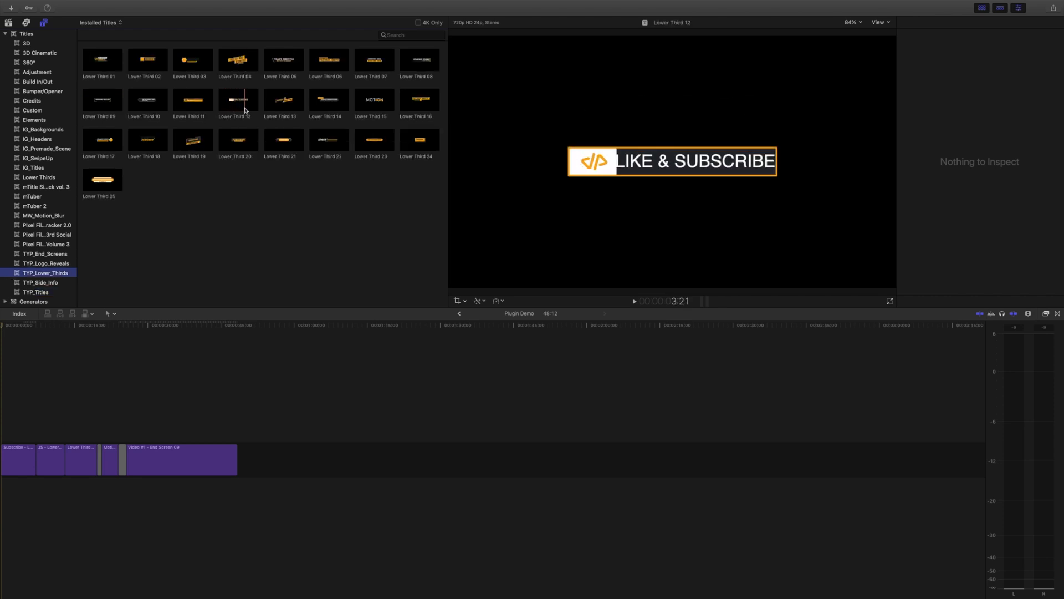
{"action": "left_click_drag", "start_coordinate": [237, 100], "coordinate": [282, 451]}
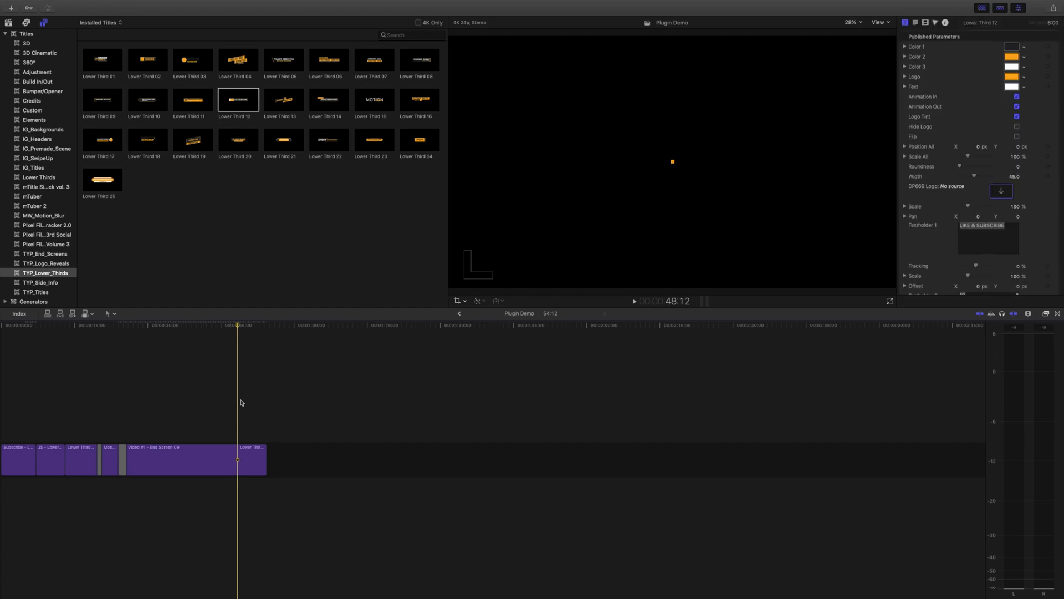
- Scale down the LIKE & SUBSCRIBE text to fit and give it a hand-drawn font
{"action": "left_click", "coordinate": [633, 300]}
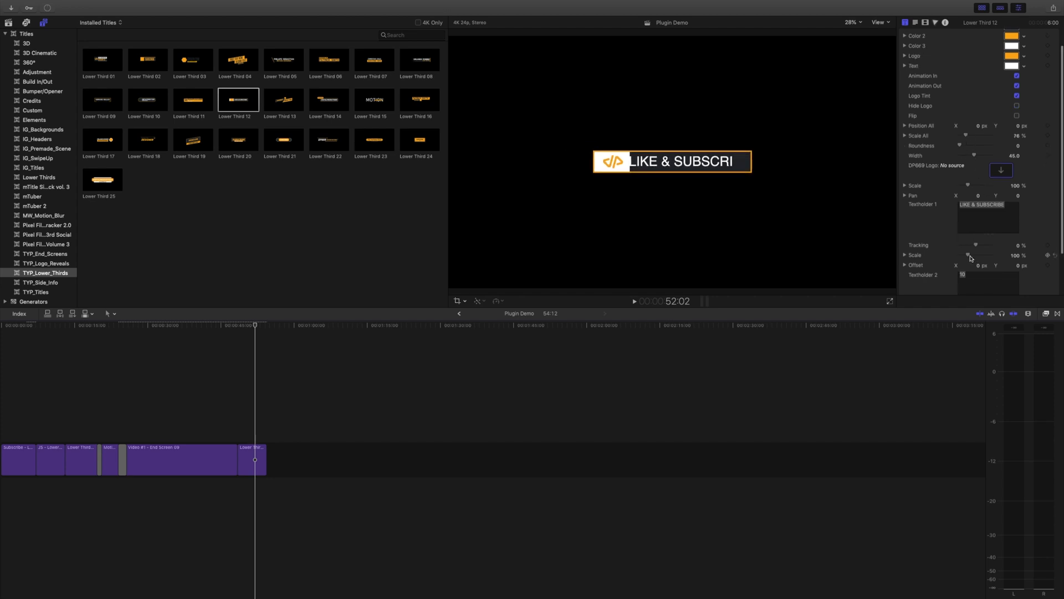
{"action": "left_click_drag", "start_coordinate": [976, 255], "coordinate": [963, 255]}
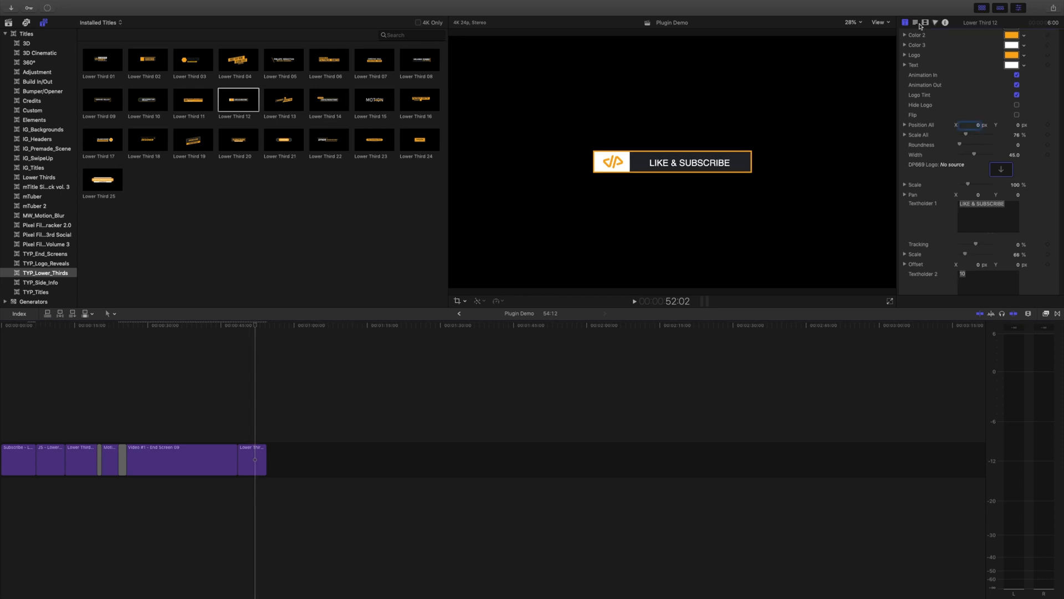
{"action": "left_click", "coordinate": [925, 22]}
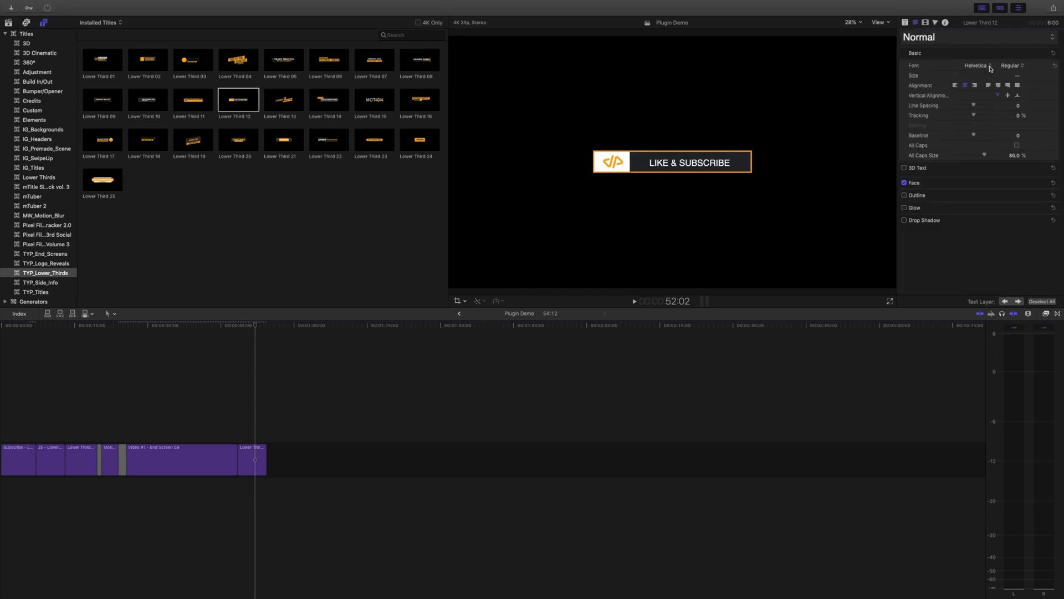
{"action": "left_click", "coordinate": [976, 66]}
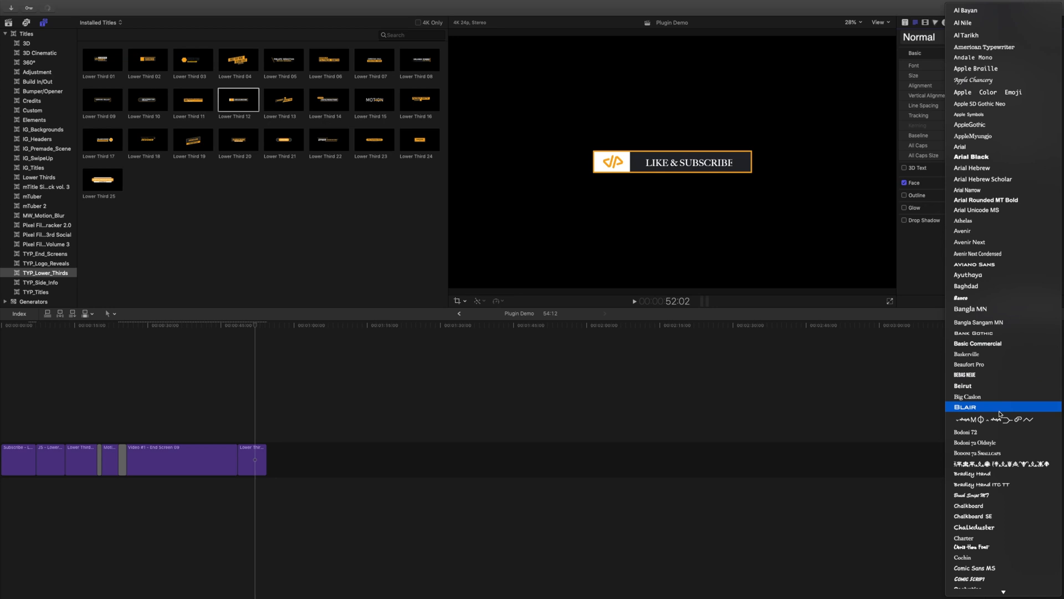
{"action": "left_click", "coordinate": [1003, 463]}
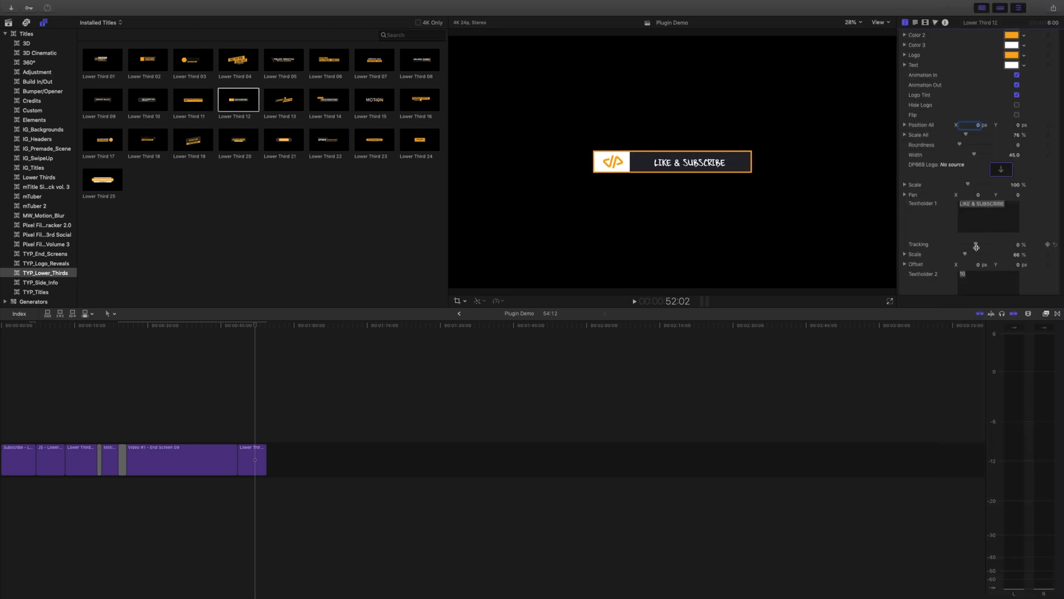
{"action": "left_click_drag", "start_coordinate": [965, 254], "coordinate": [976, 254]}
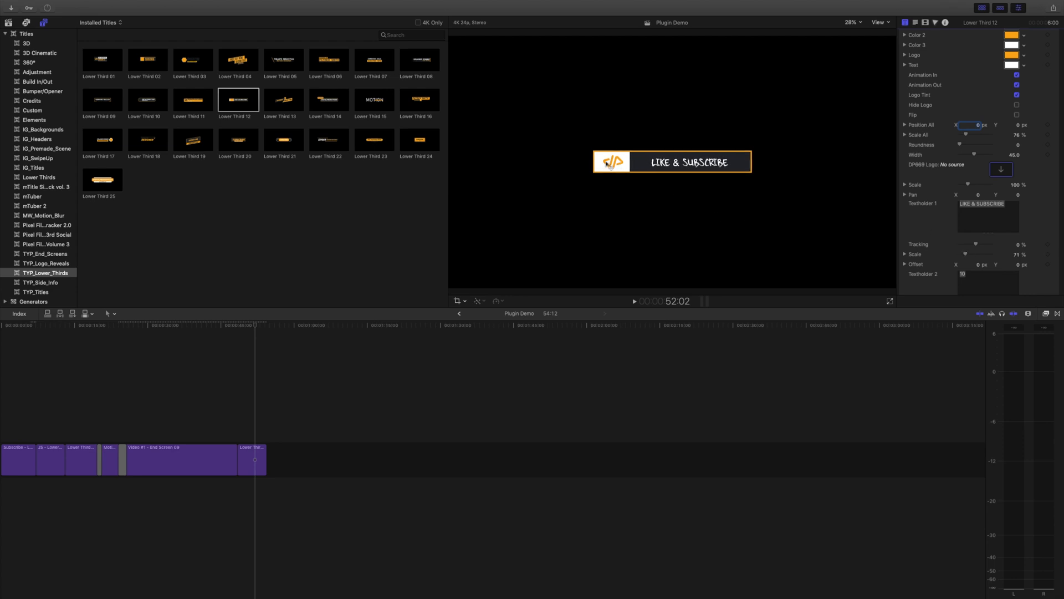
{"action": "mouse_move", "coordinate": [453, 150]}
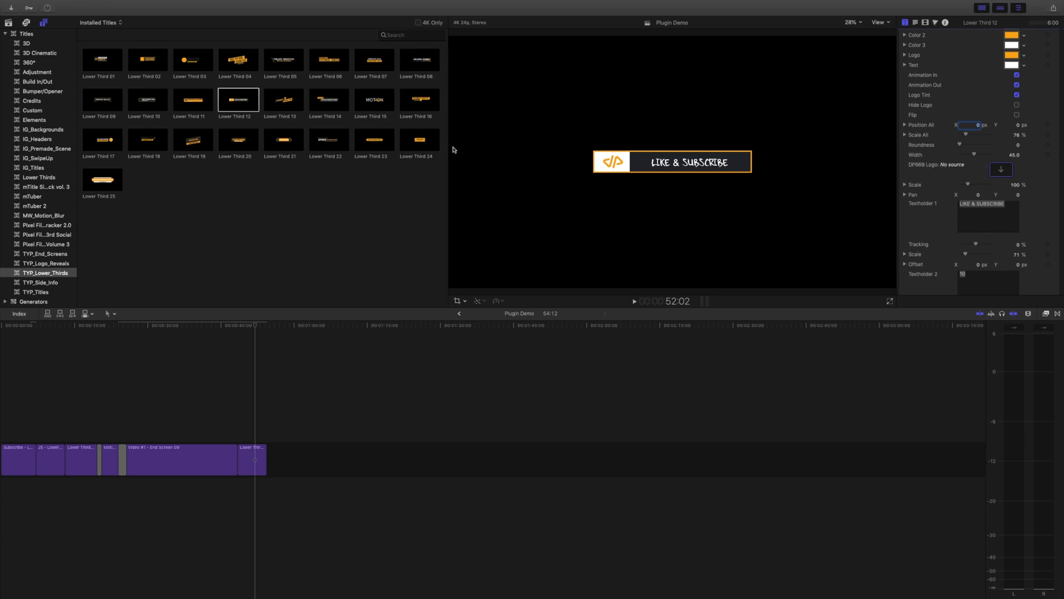
- Add the signature image as the lower third's logo and raise Scale All to 110%
{"action": "left_click", "coordinate": [1000, 169]}
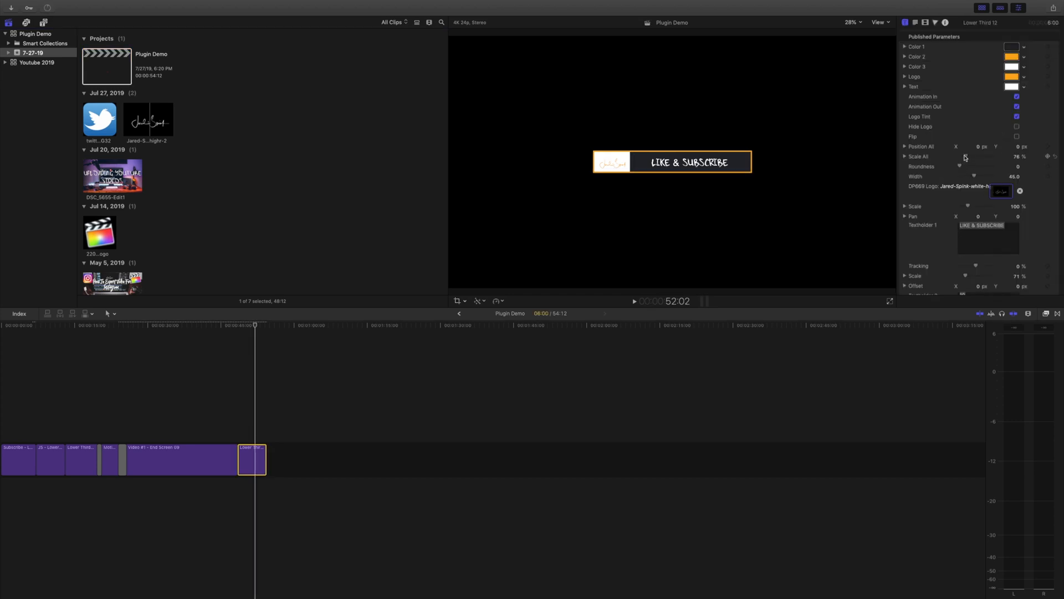
{"action": "left_click_drag", "start_coordinate": [960, 156], "coordinate": [984, 156]}
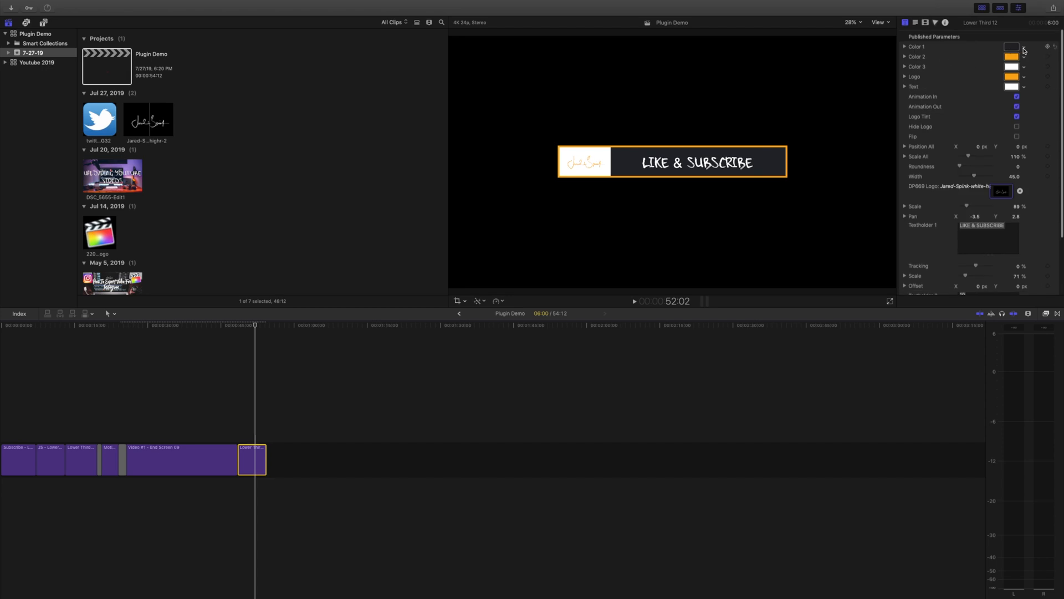
- Set the lower third's Color 2 accent border to red and adjust the logo tint swatch
{"action": "left_click", "coordinate": [1011, 56]}
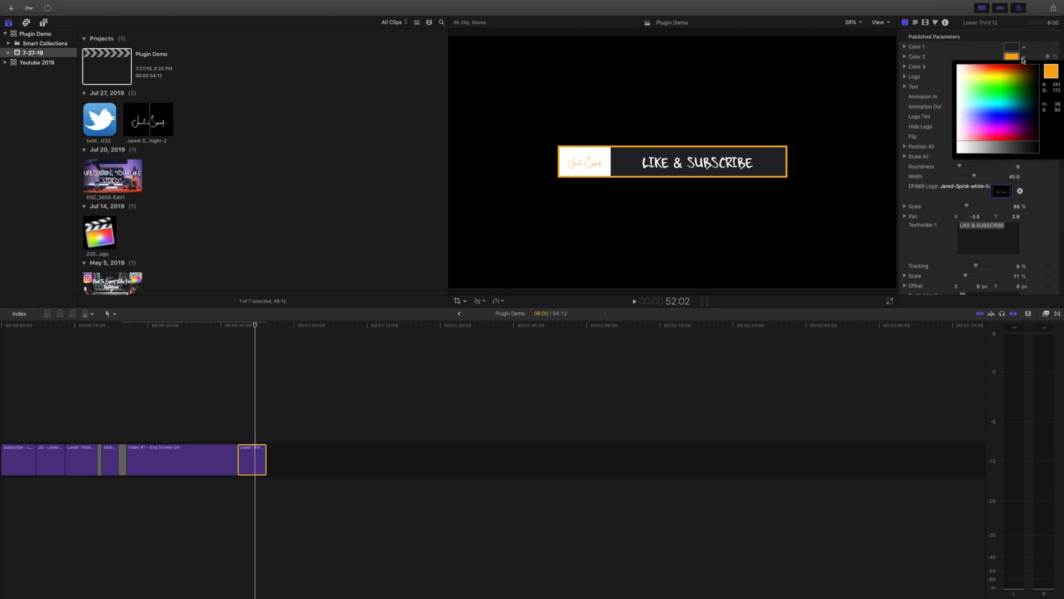
{"action": "left_click", "coordinate": [1009, 138]}
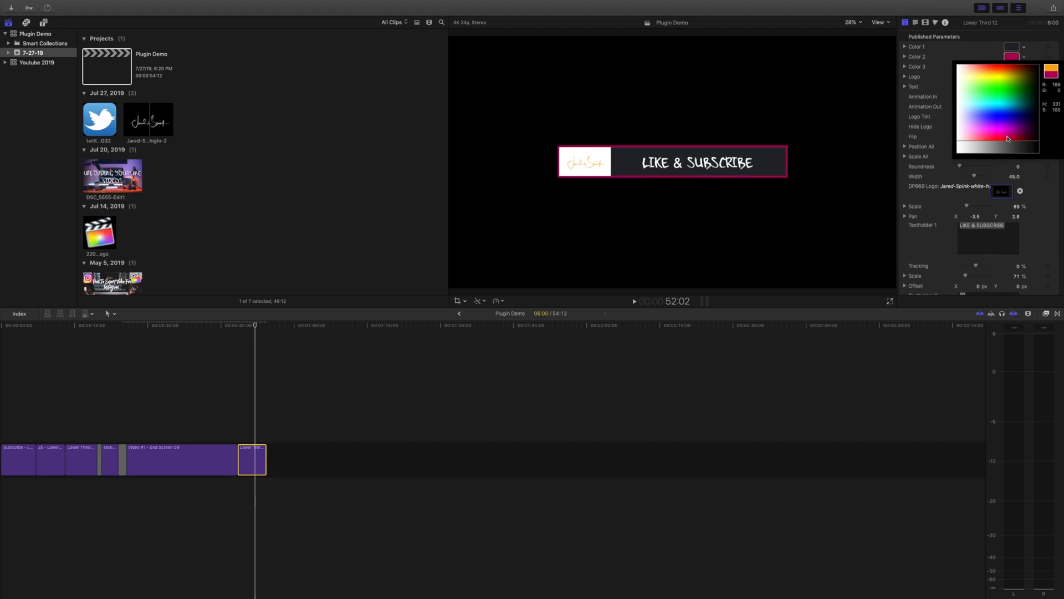
{"action": "left_click", "coordinate": [1011, 67]}
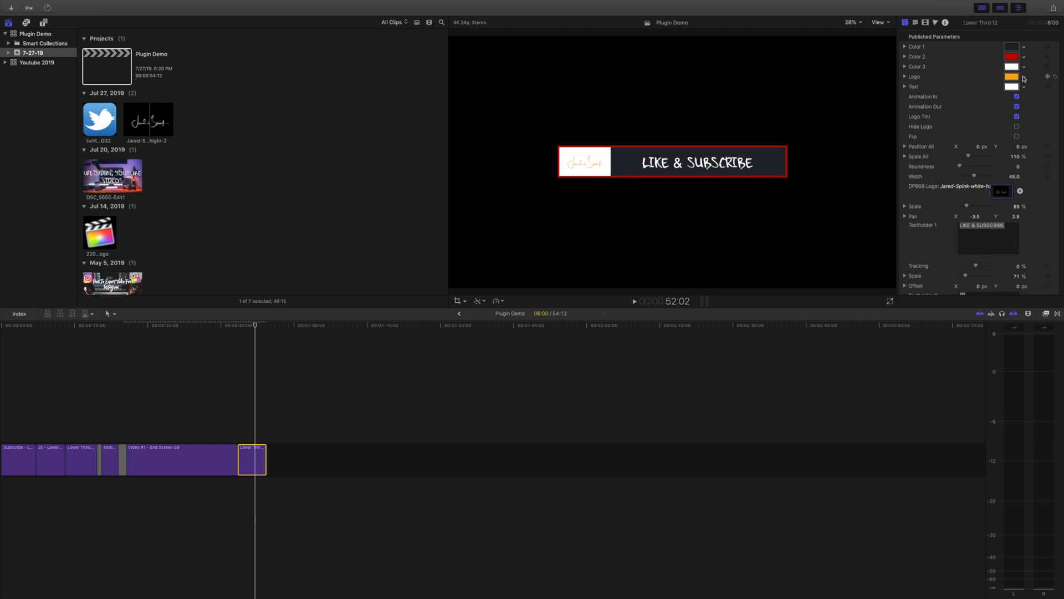
{"action": "left_click", "coordinate": [1008, 77]}
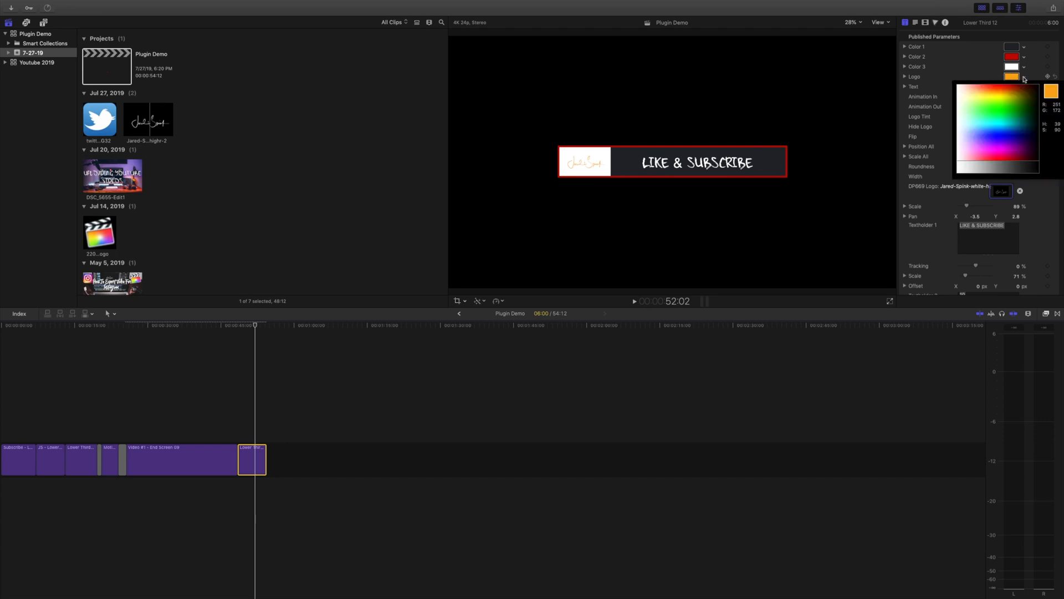
{"action": "left_click", "coordinate": [995, 92]}
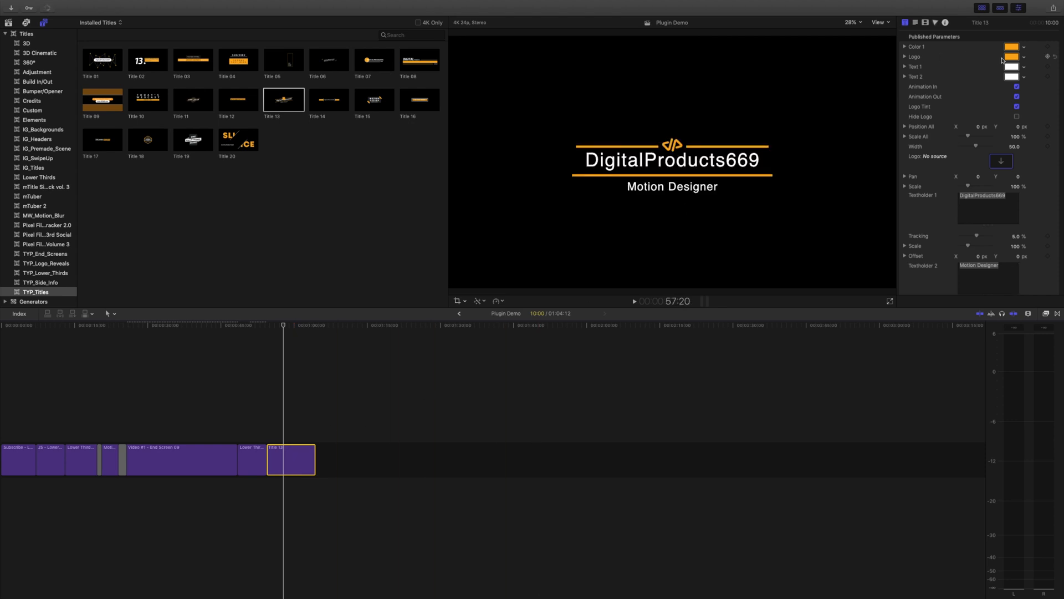
- Tint the title card's accent lines and logo white and select the DigitalProducts669 text
{"action": "left_click", "coordinate": [1011, 46]}
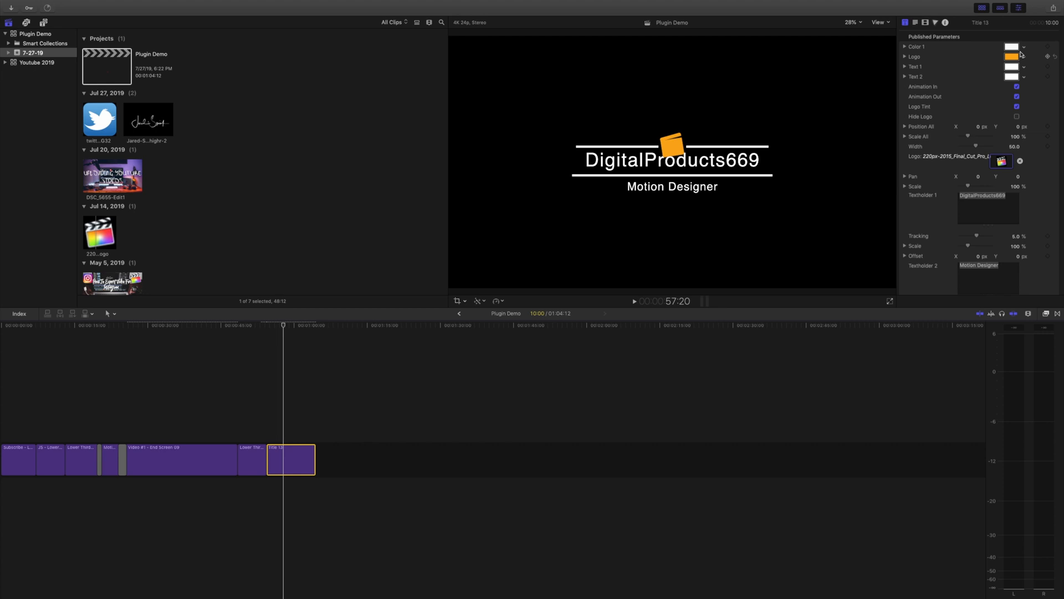
{"action": "left_click", "coordinate": [1016, 56]}
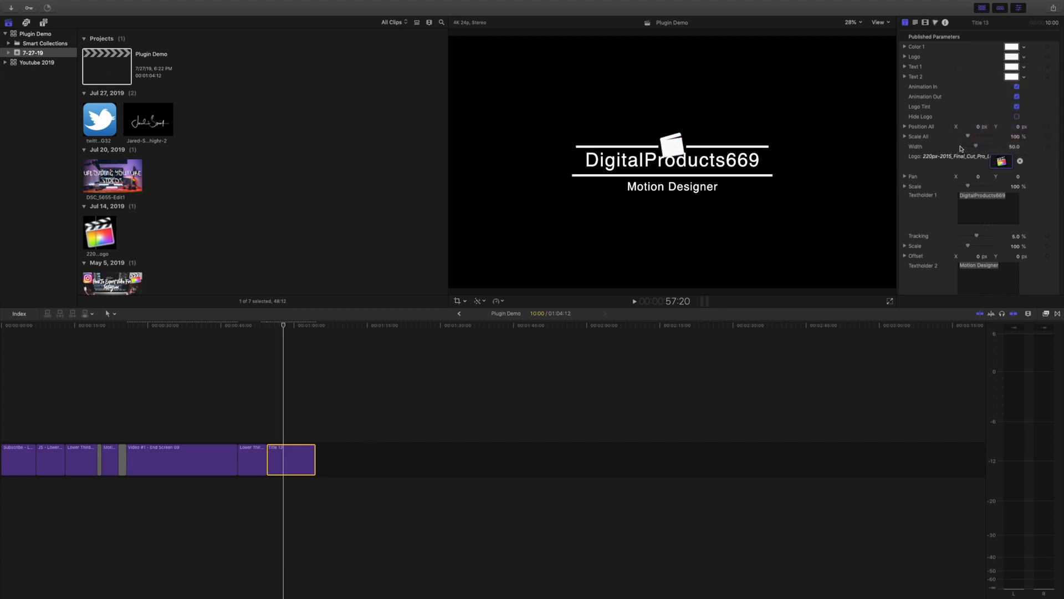
{"action": "double_click", "coordinate": [979, 195]}
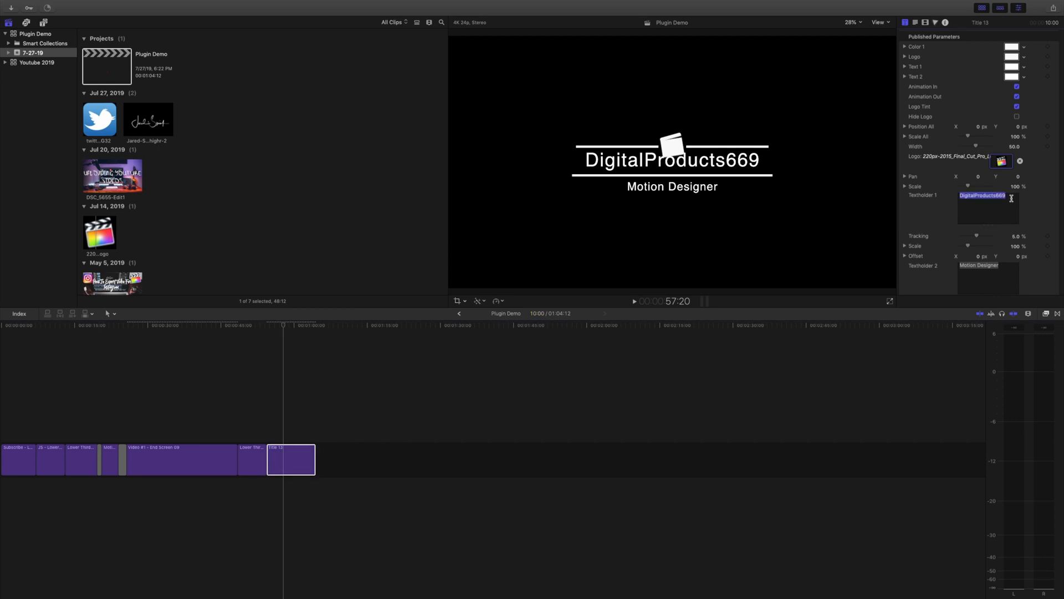
- Replace Textholder 1 with 'Motion Templates' and Textholder 2 with 'Tutorial'
{"action": "type", "text": "Motion Templates"}
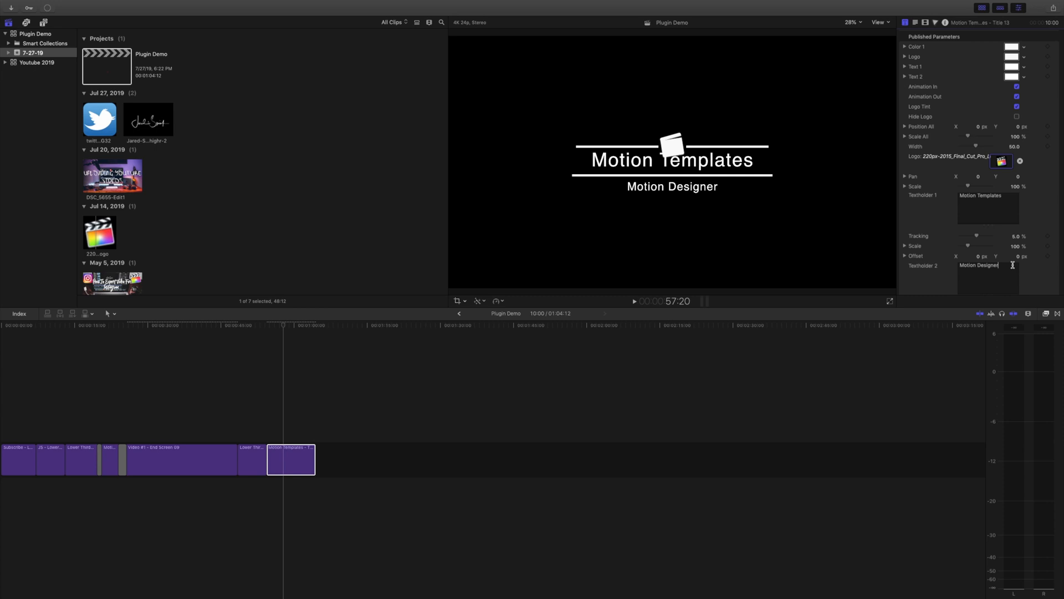
{"action": "double_click", "coordinate": [978, 265]}
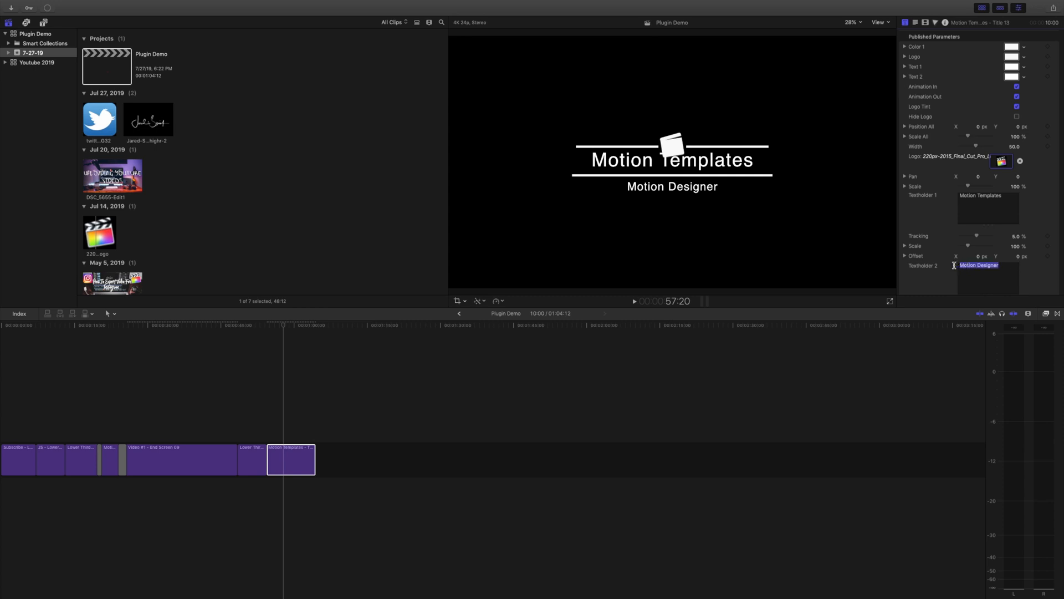
{"action": "type", "text": "Tutorial"}
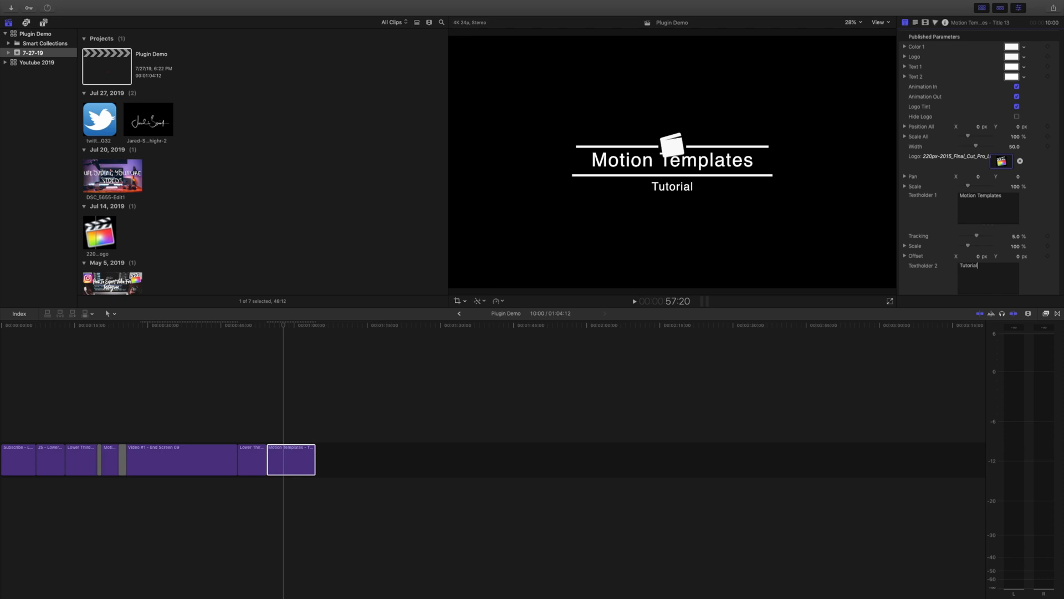
{"action": "left_click", "coordinate": [921, 65]}
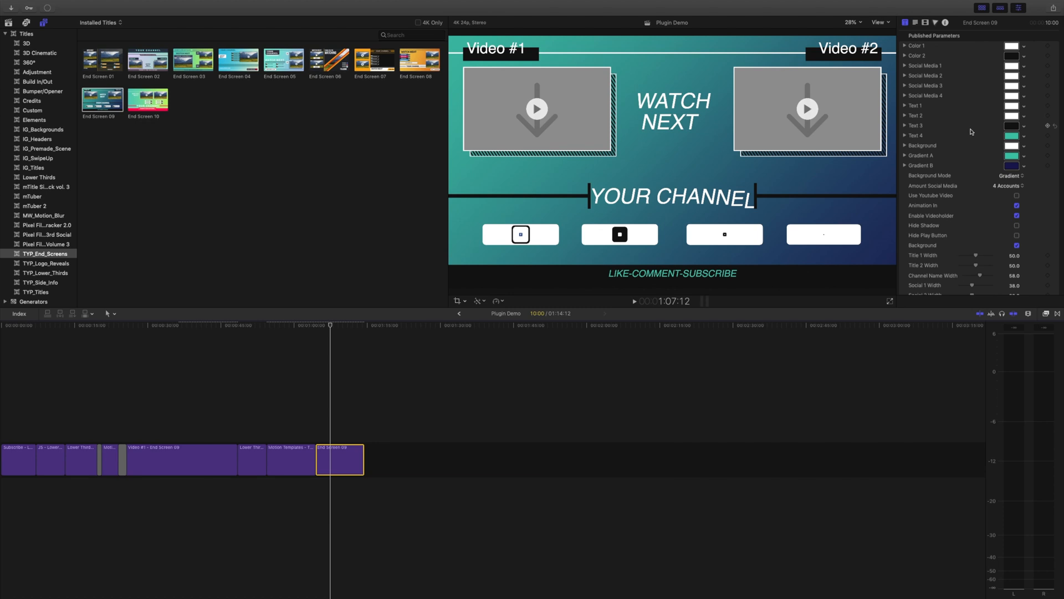
- Set End Screen 09's Amount Social Media to 2 Accounts and begin choosing the Drop Zone 1 clip
{"action": "scroll", "scroll_direction": "down", "scroll_amount": 3}
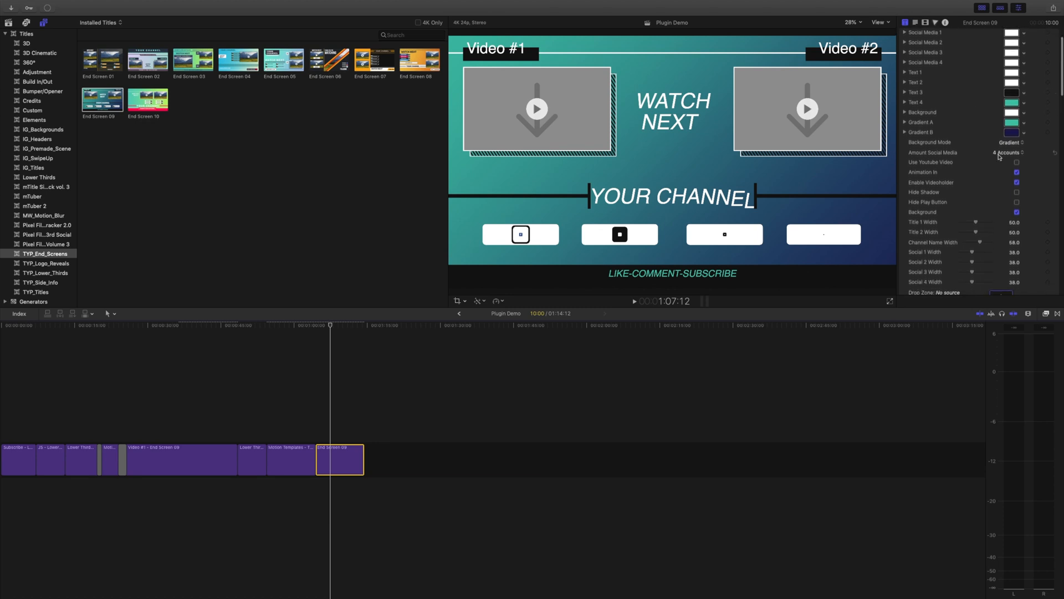
{"action": "left_click", "coordinate": [1008, 152]}
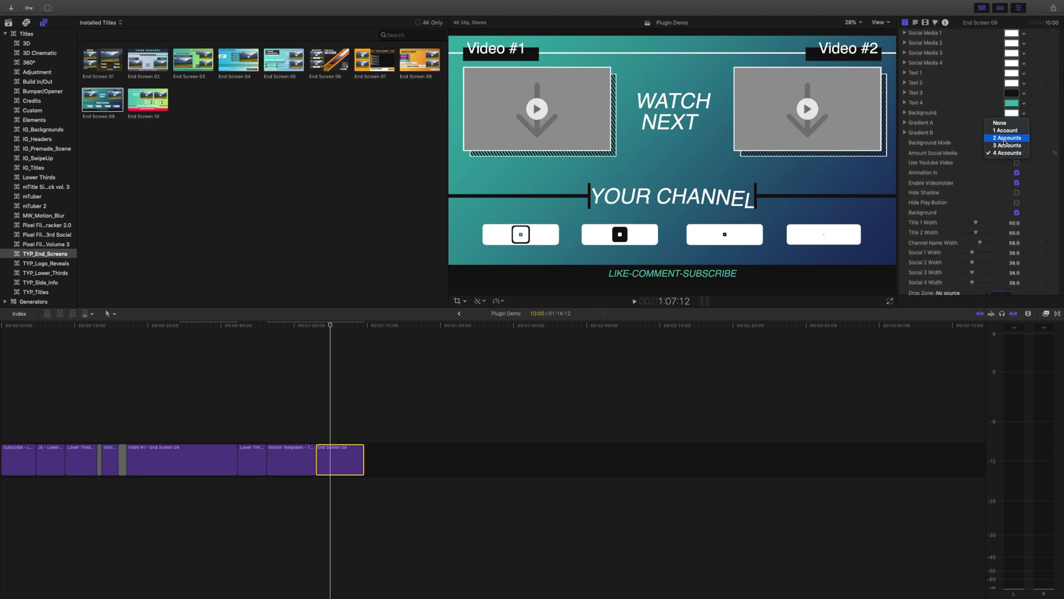
{"action": "left_click", "coordinate": [1006, 137]}
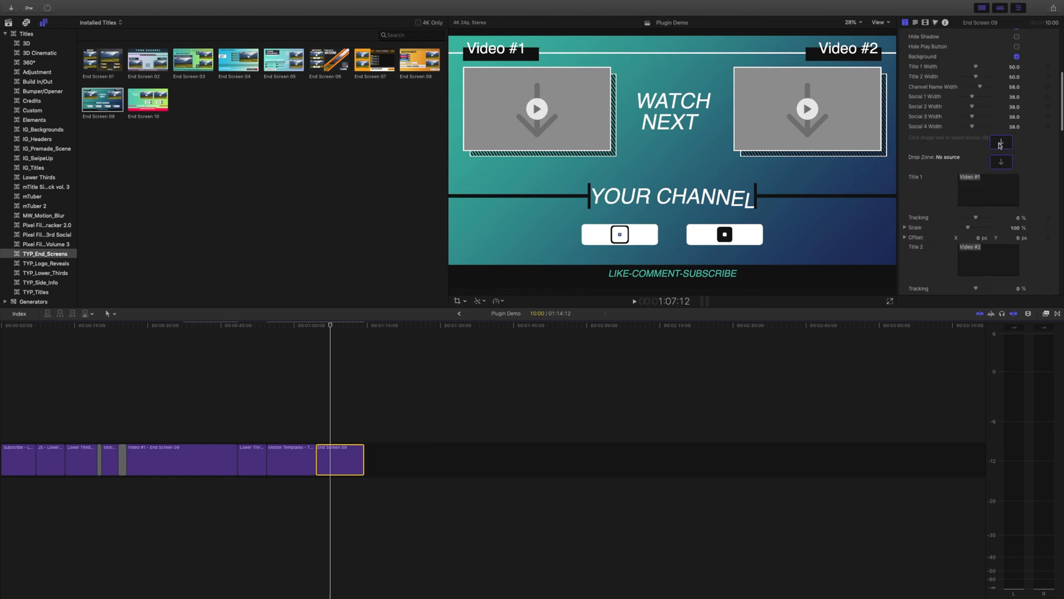
{"action": "left_click", "coordinate": [1001, 142]}
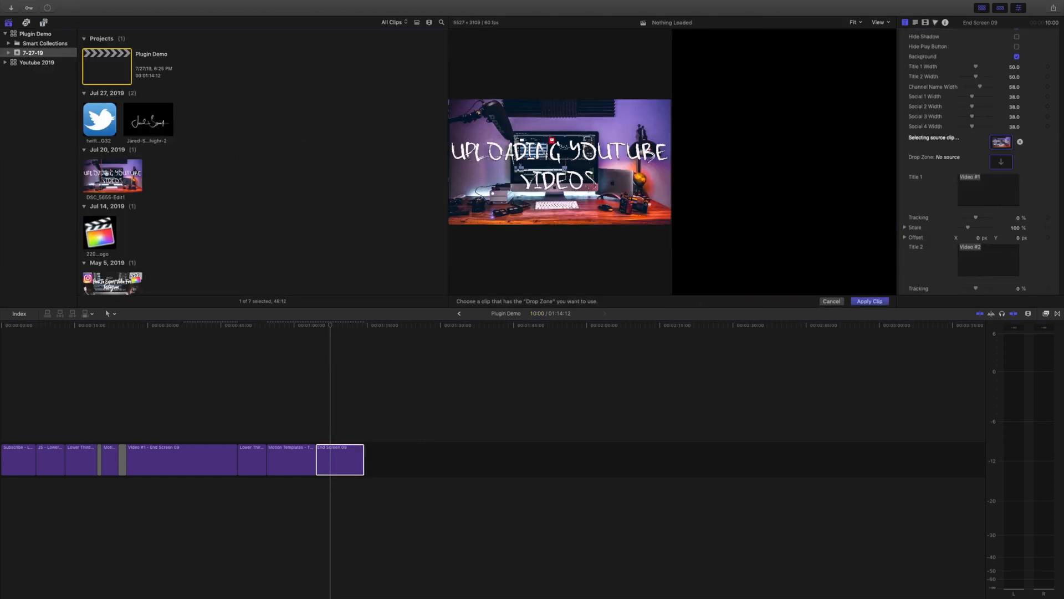
- Apply the upload video to Drop Zone 1 and the Instagram export thumbnail to Drop Zone 2
{"action": "left_click", "coordinate": [869, 301]}
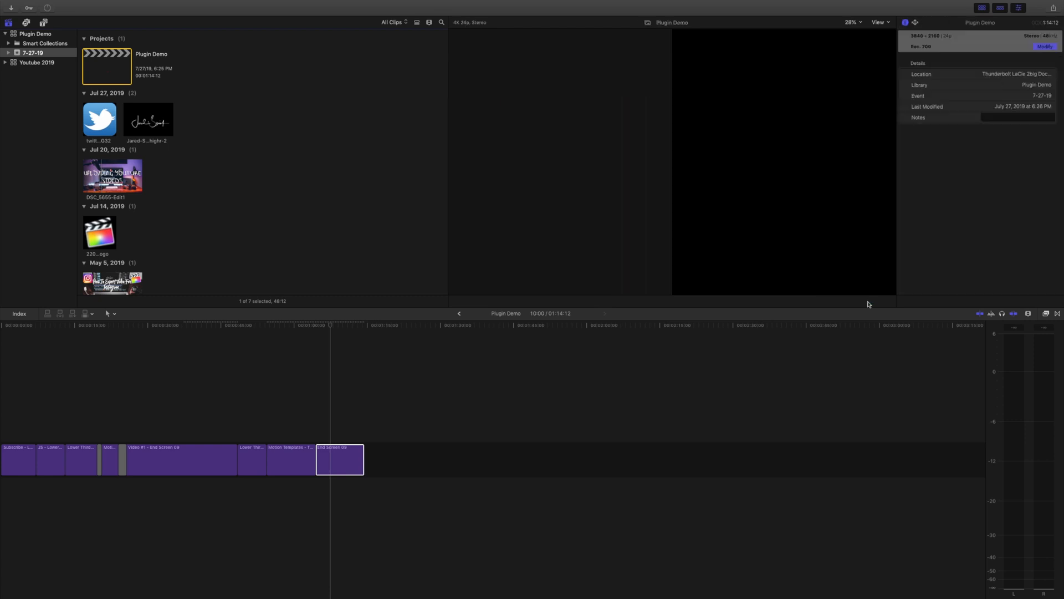
{"action": "left_click", "coordinate": [339, 459]}
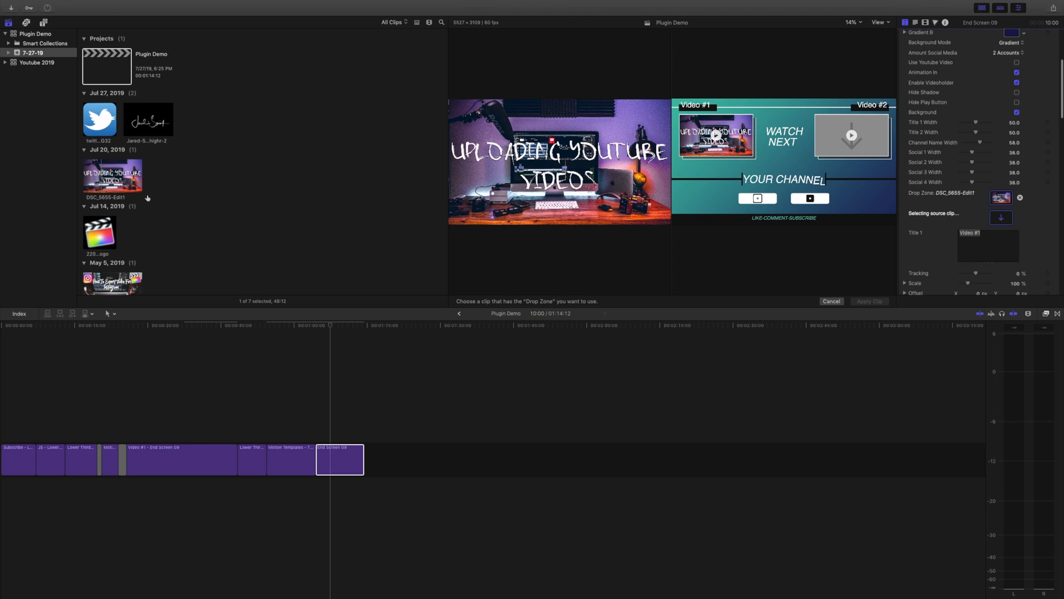
{"action": "left_click", "coordinate": [111, 270]}
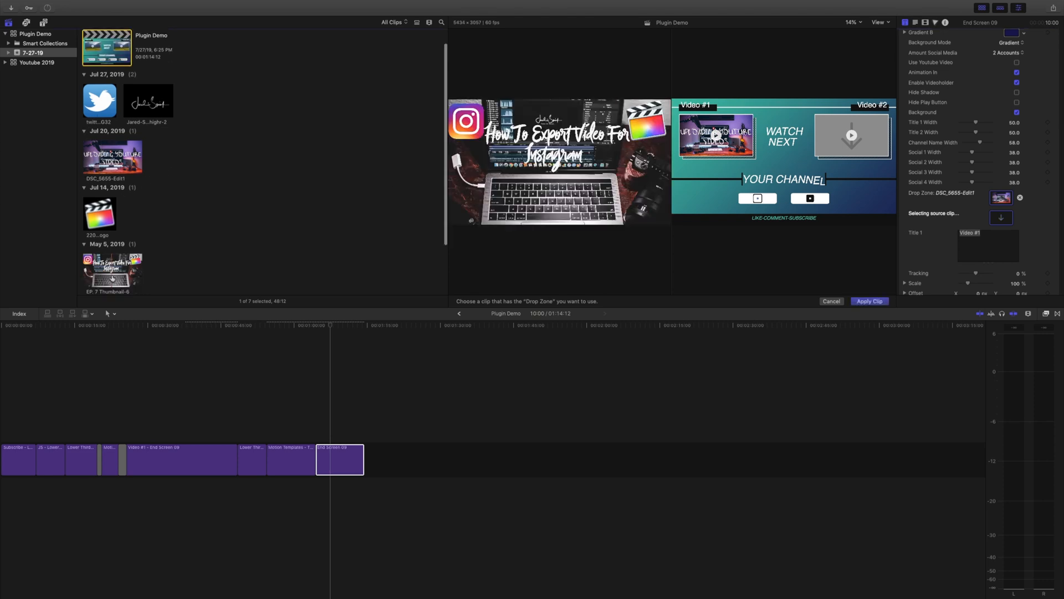
{"action": "left_click", "coordinate": [870, 302]}
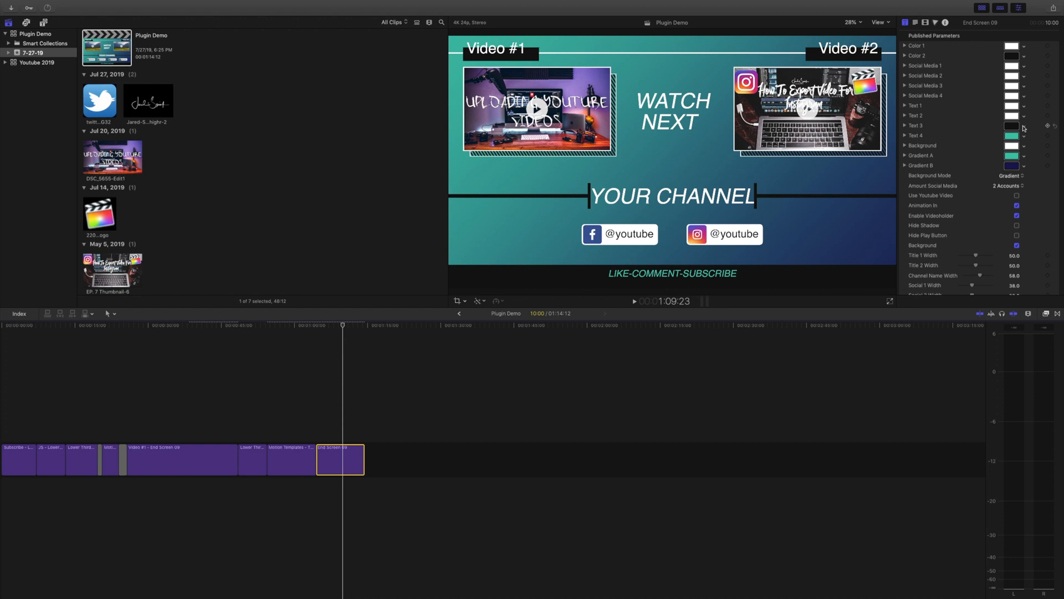
- Set the Text 4 footer colour to white and the Gradient A/B background colours to grey
{"action": "left_click", "coordinate": [1015, 125]}
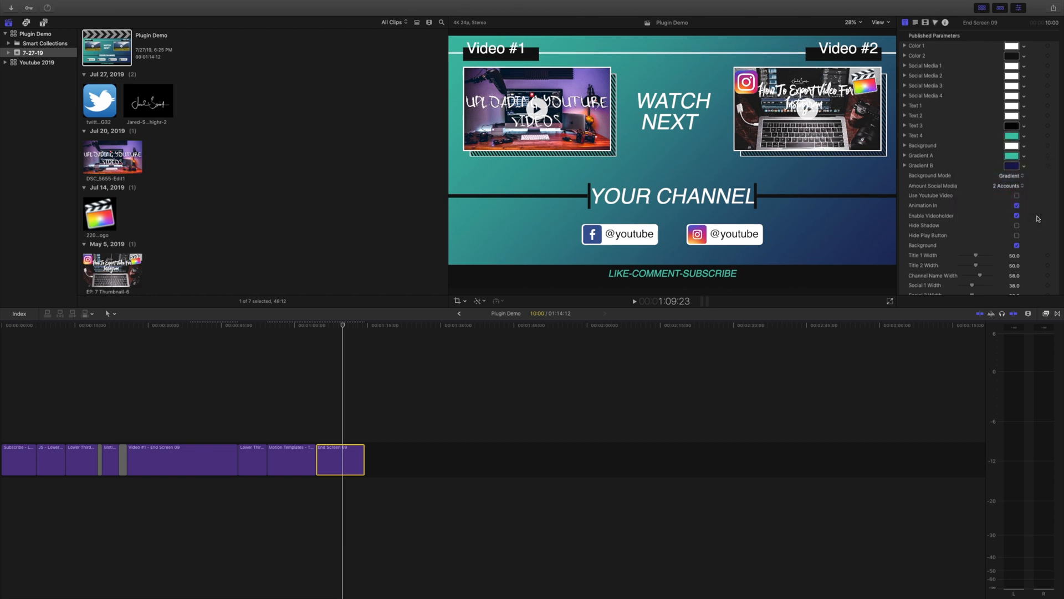
{"action": "left_click", "coordinate": [1014, 135]}
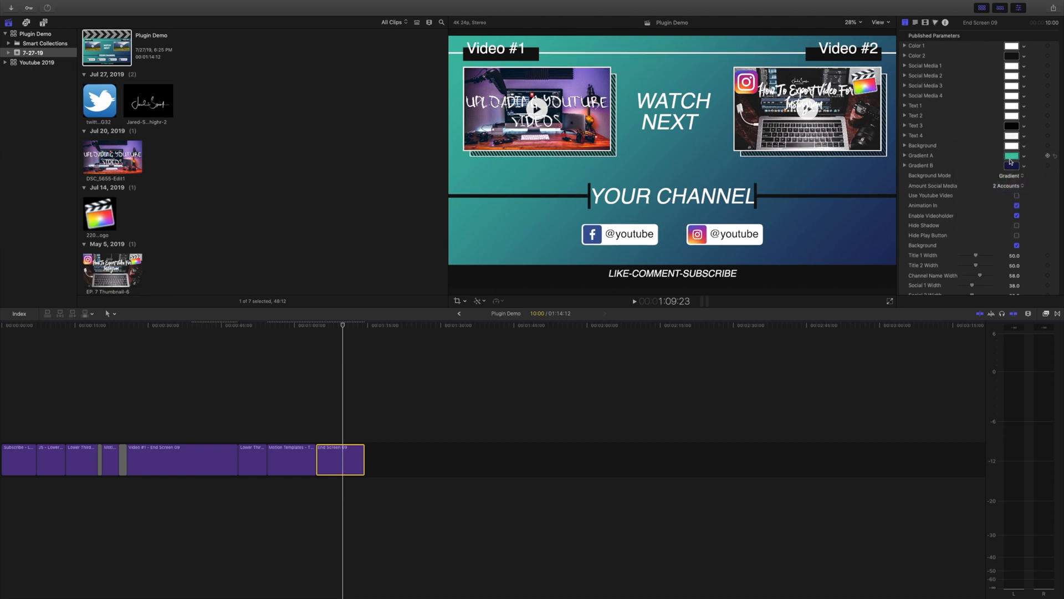
{"action": "left_click", "coordinate": [1011, 155]}
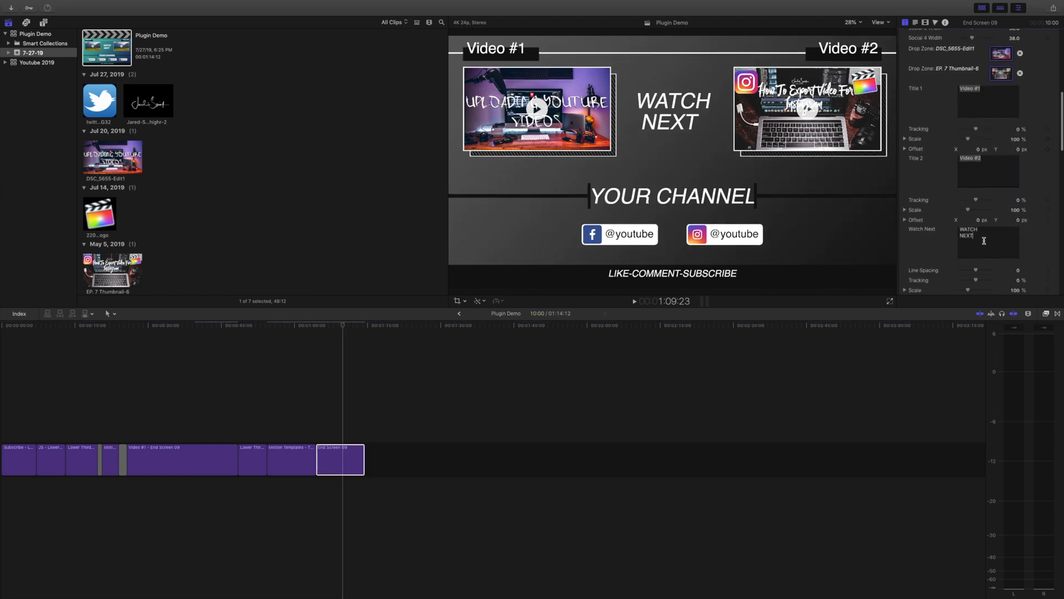
- Remove the WATCH NEXT heading and rename the channel heading to Subscribe
{"action": "left_click", "coordinate": [340, 459]}
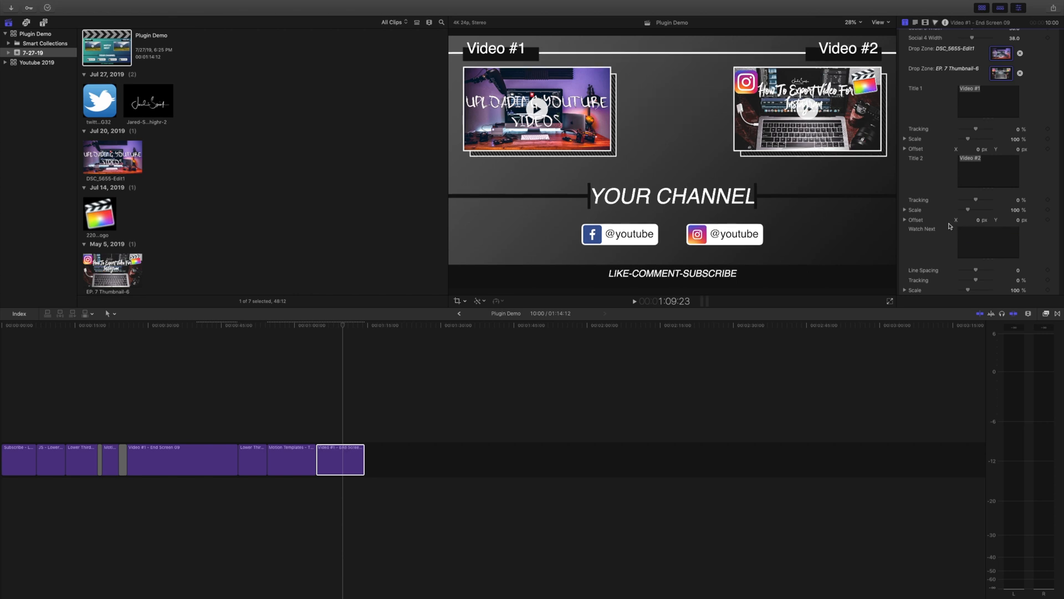
{"action": "scroll", "scroll_direction": "down", "scroll_amount": 3}
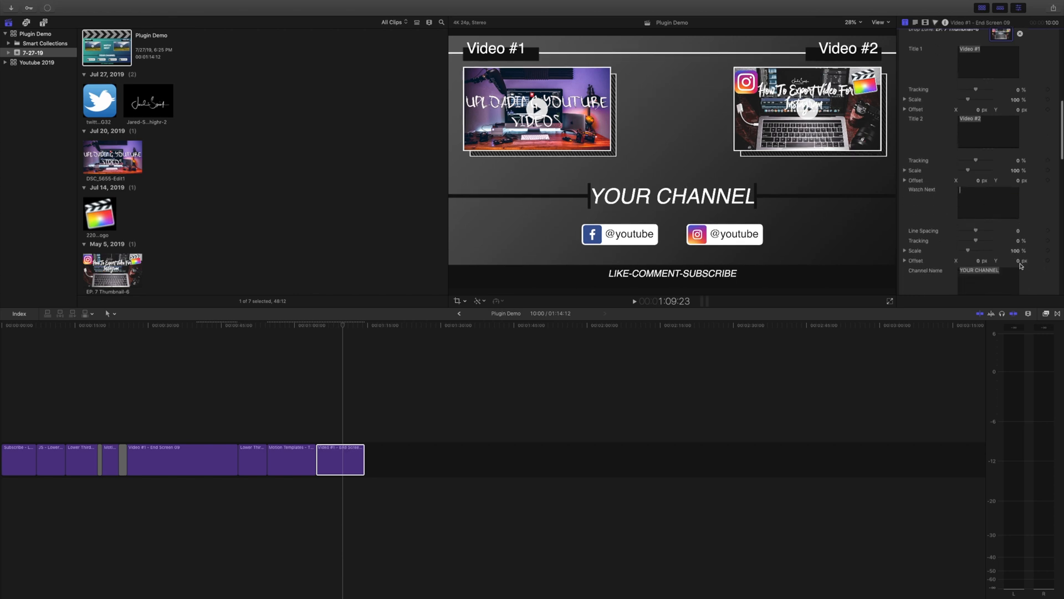
{"action": "scroll", "scroll_direction": "down", "scroll_amount": 3}
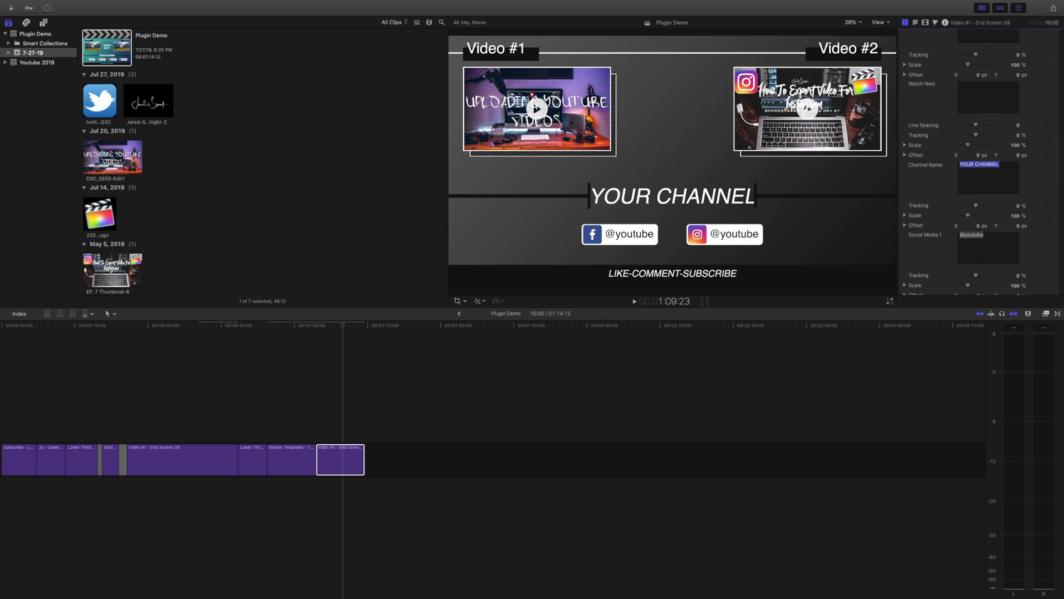
{"action": "type", "text": "Subscribe"}
{"action": "left_click", "coordinate": [988, 248]}
{"action": "type", "text": "@"}
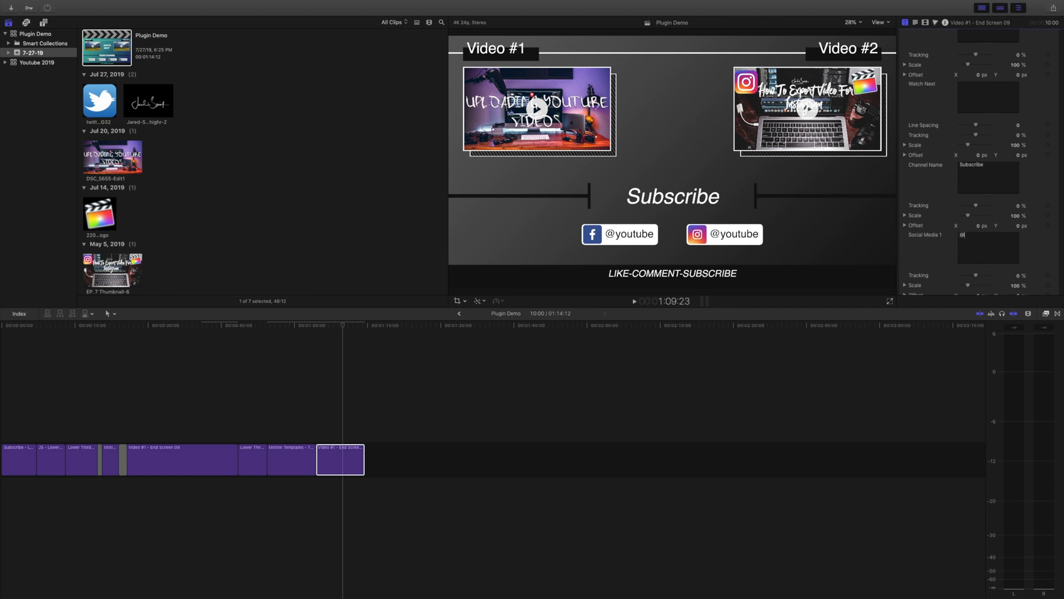
{"action": "type", "text": "JaredSpink"}
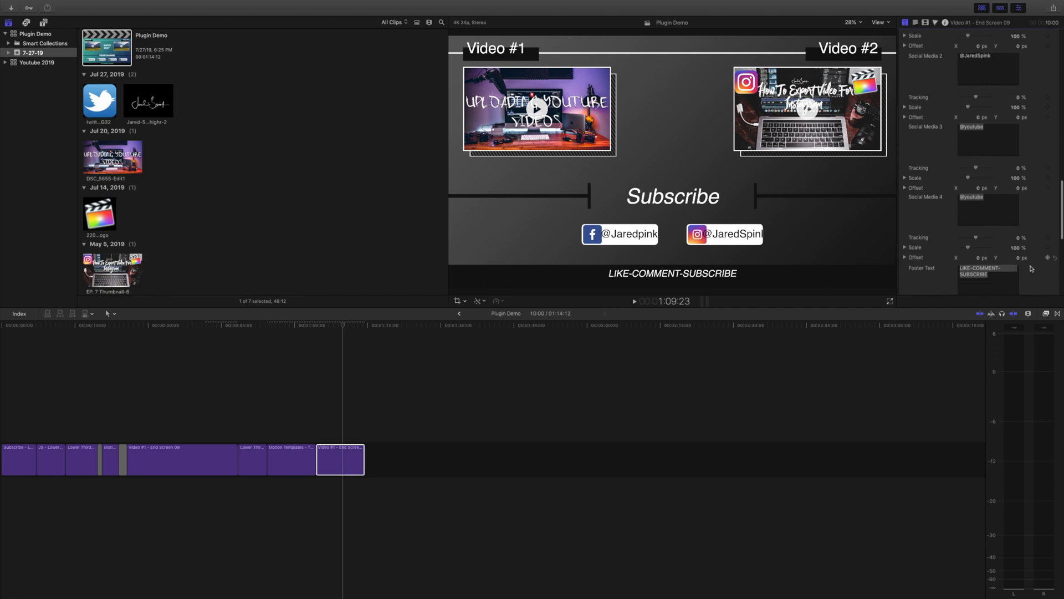
{"action": "scroll", "scroll_direction": "down", "scroll_amount": 3}
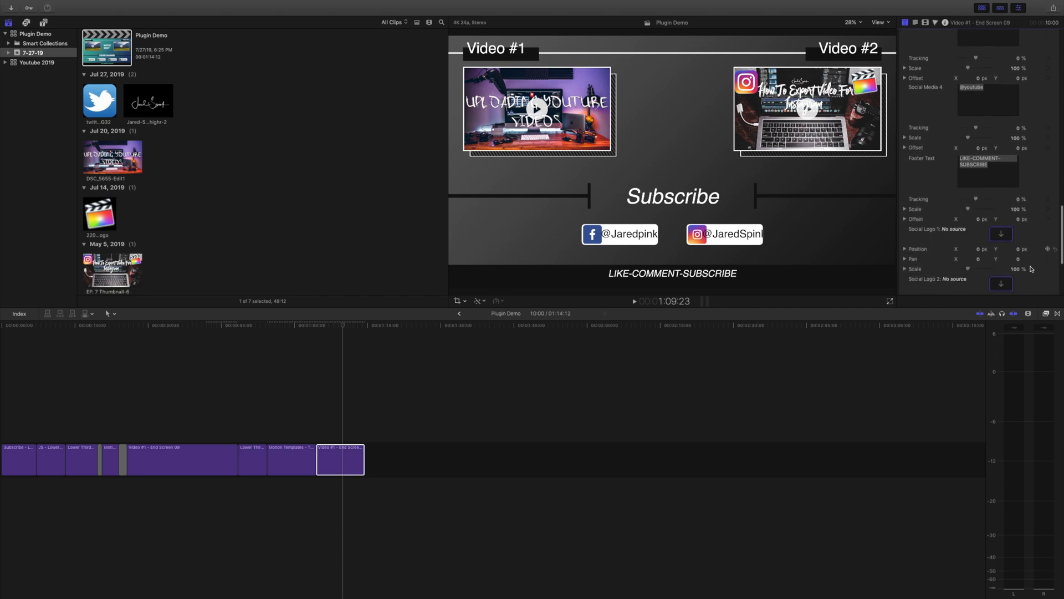
{"action": "scroll", "scroll_direction": "down", "scroll_amount": 3}
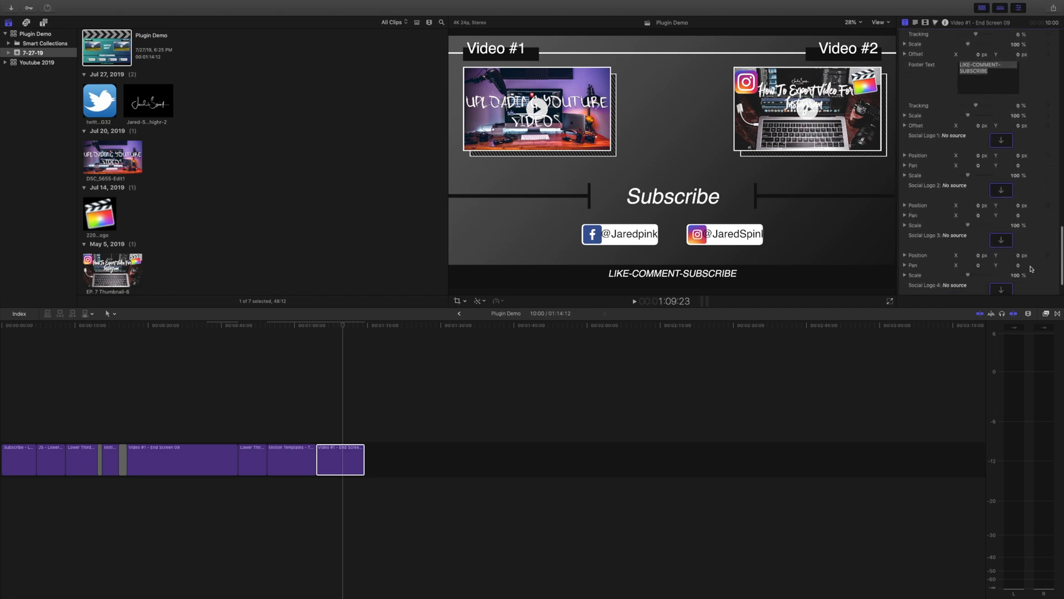